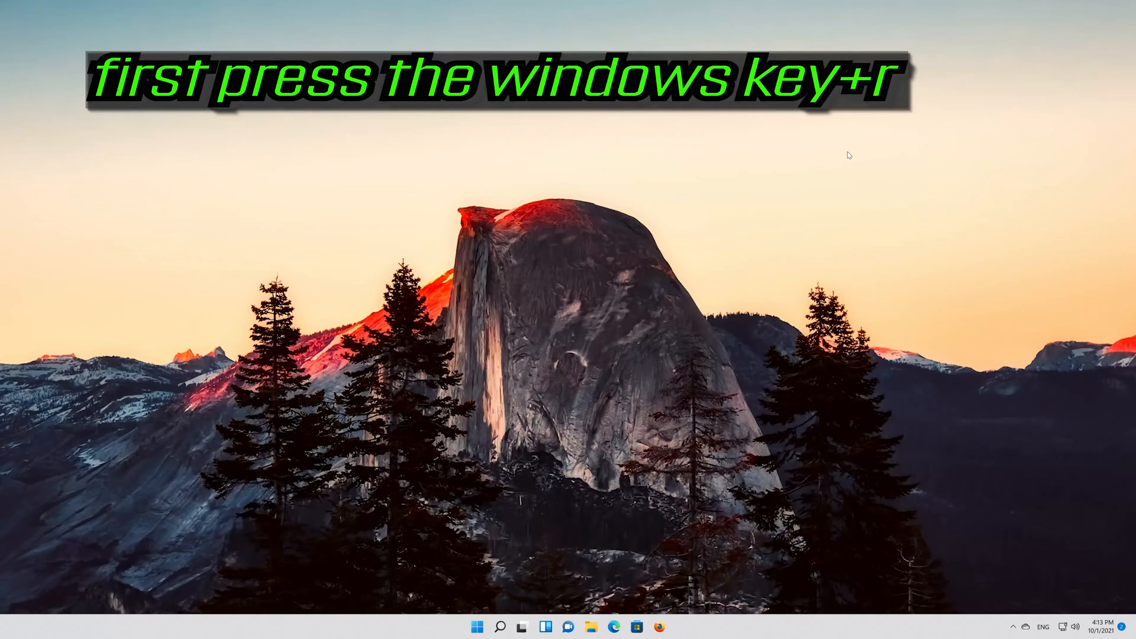
Run C:\Windows\System32\ctfmon.exe from the Run dialog.
{"action": "key", "text": "Win+r"}
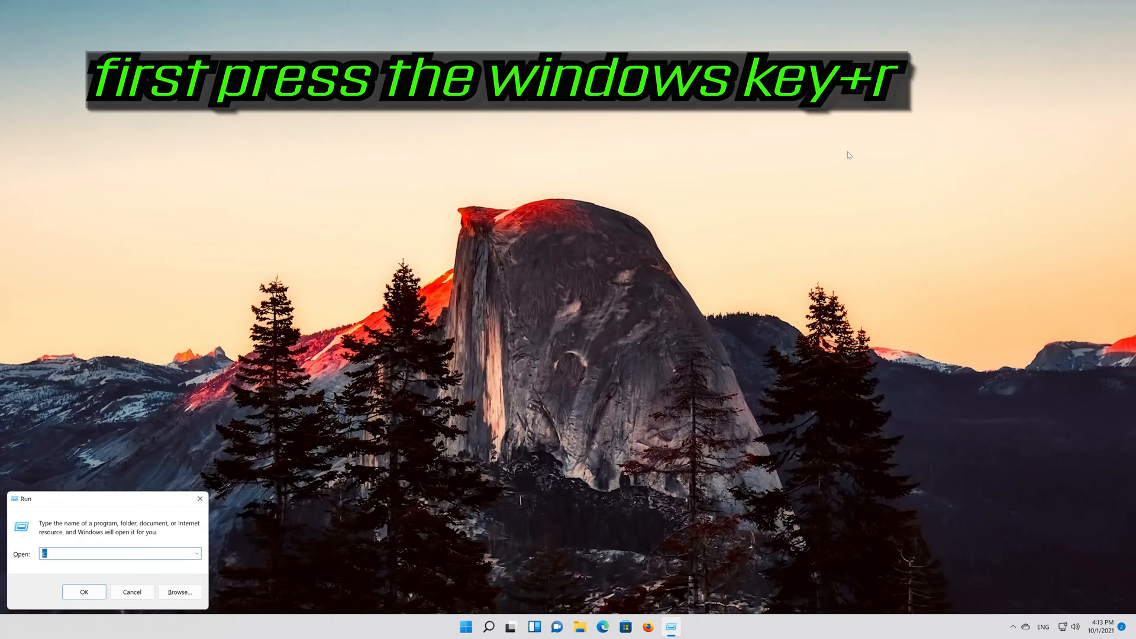
{"action": "left_click_drag", "start_coordinate": [105, 498], "coordinate": [500, 219]}
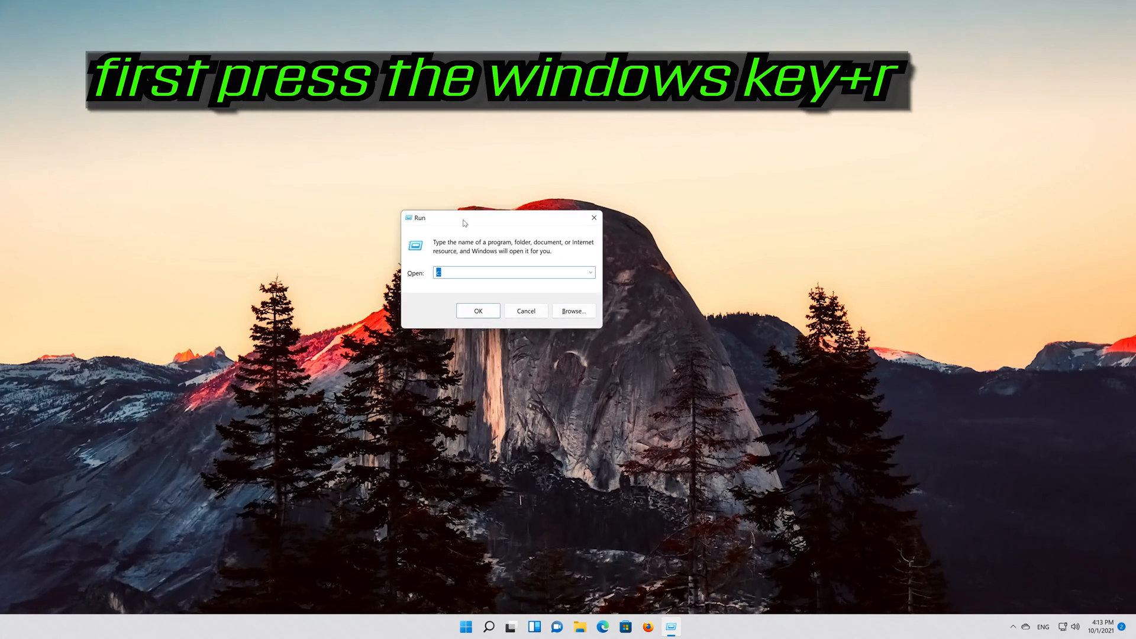
{"action": "type", "text": "c:\\"}
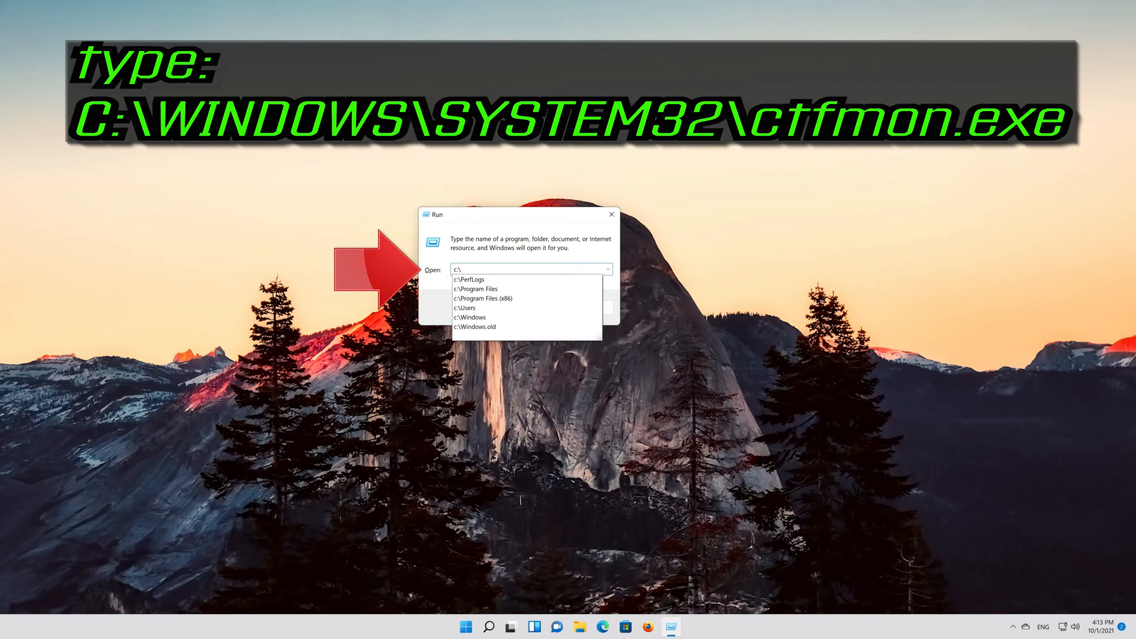
{"action": "type", "text": "w"}
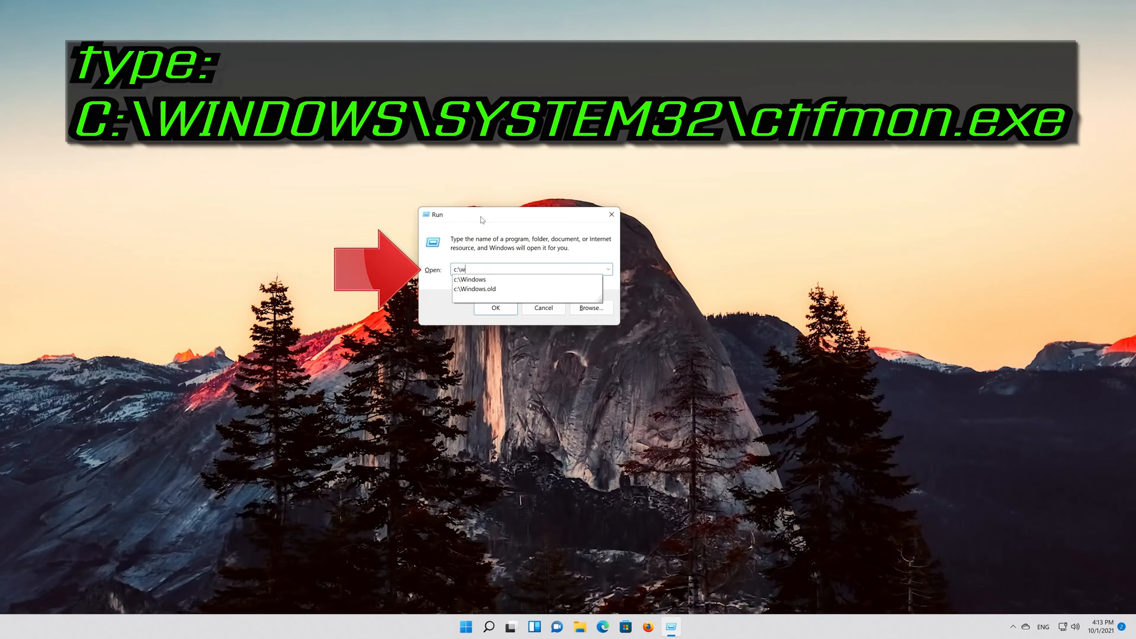
{"action": "type", "text": "indows\\system32"}
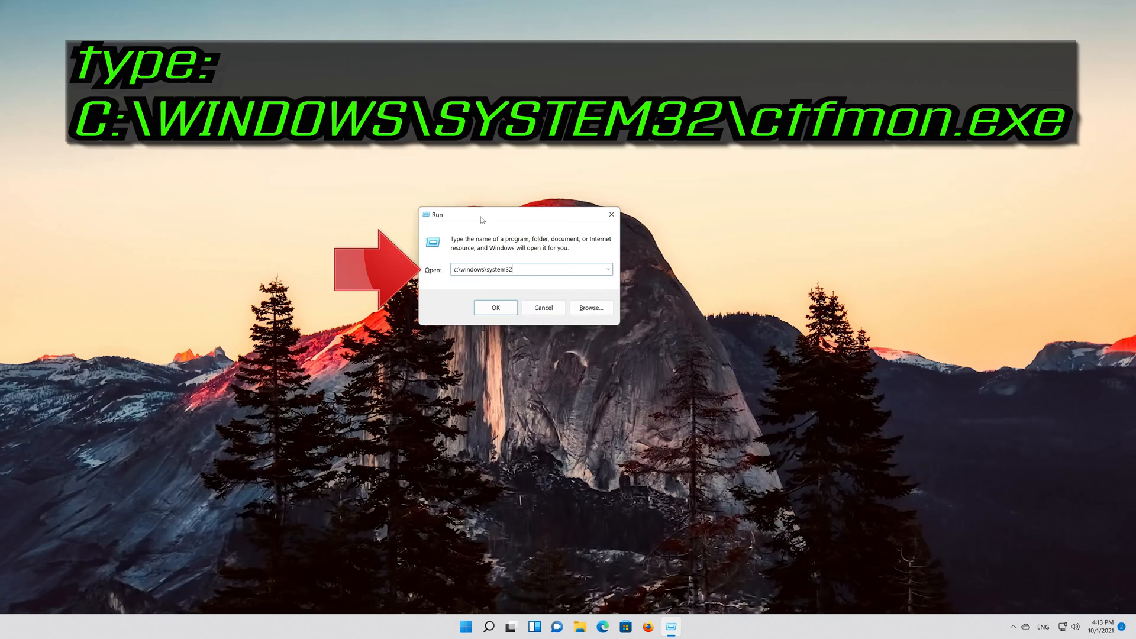
{"action": "type", "text": "\\"}
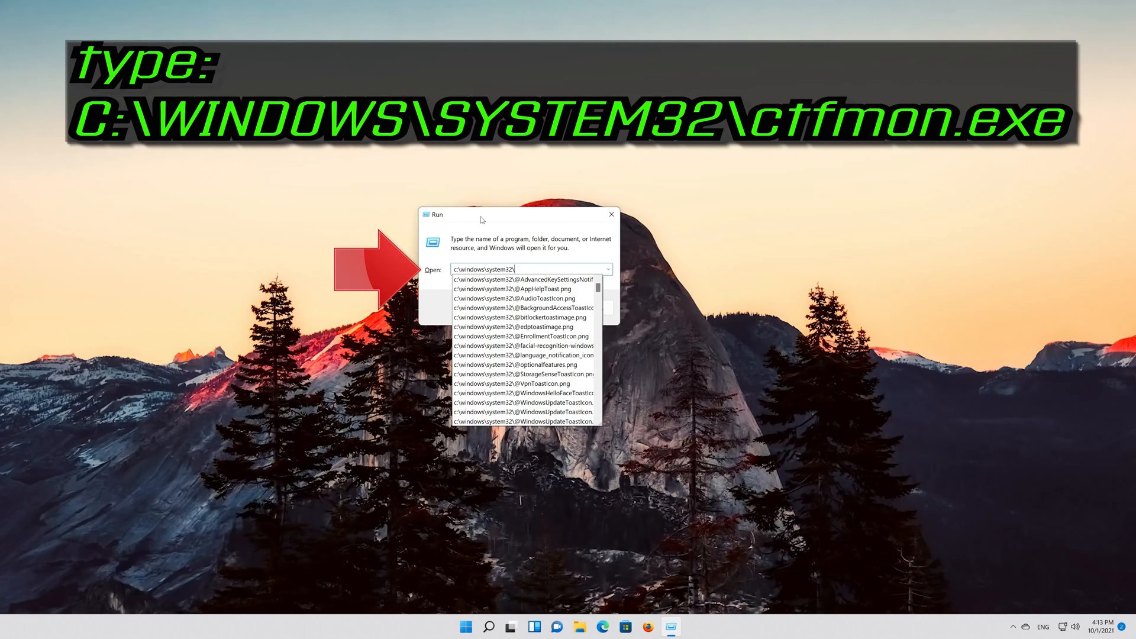
{"action": "type", "text": "ctf"}
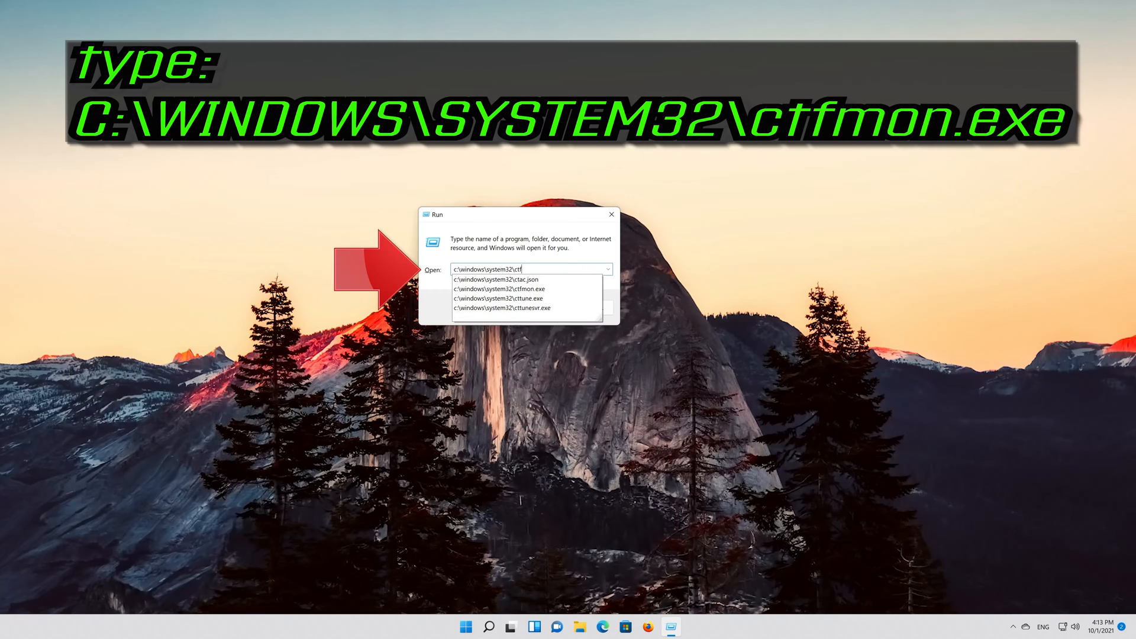
{"action": "type", "text": "mon.exe"}
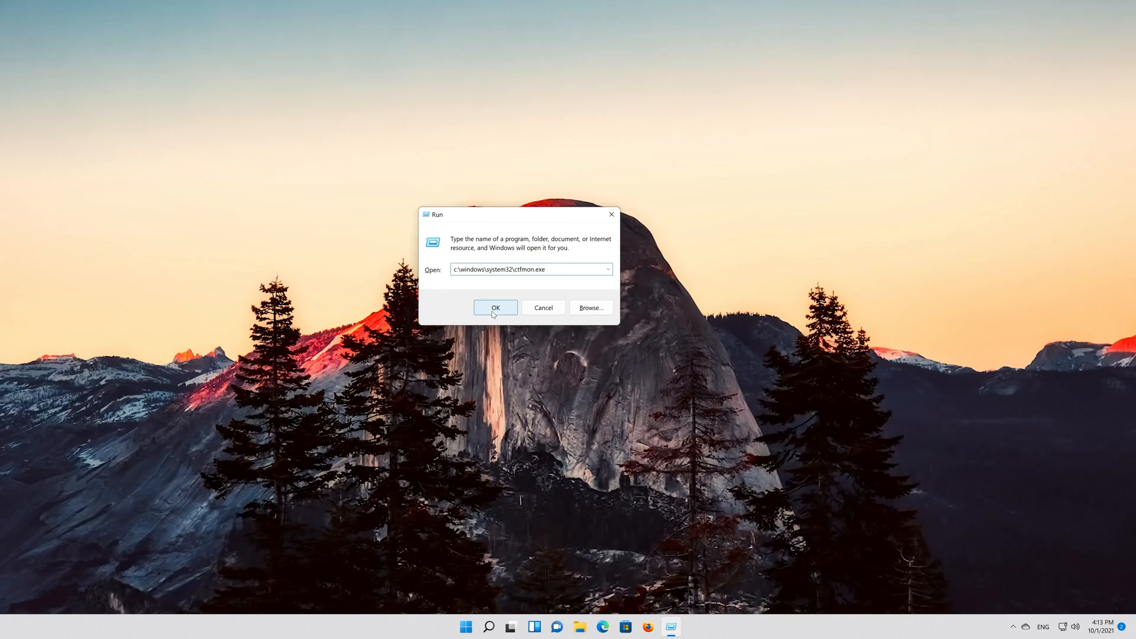
{"action": "left_click", "coordinate": [496, 308]}
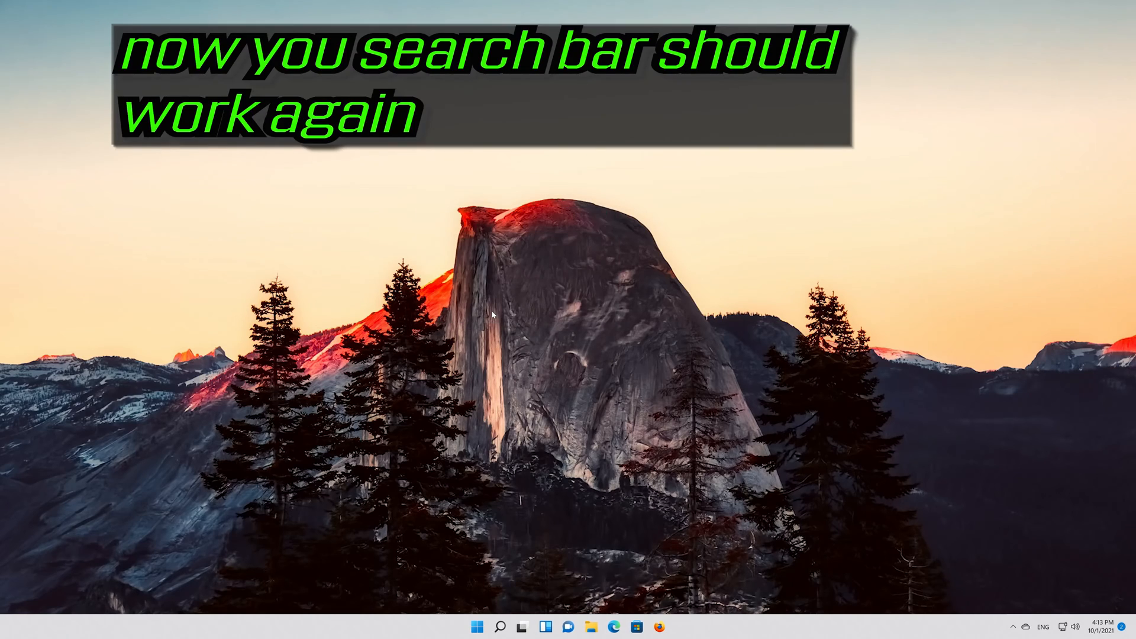
{"action": "mouse_move", "coordinate": [480, 503]}
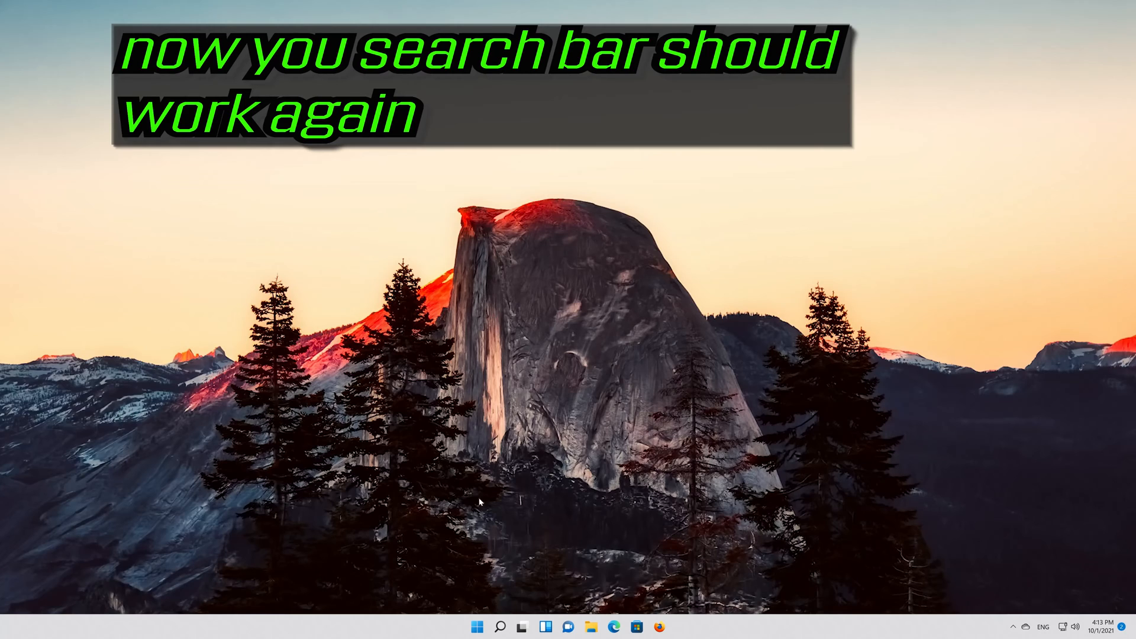
Bring up the Ctrl+Alt+Delete security options screen.
{"action": "left_click", "coordinate": [476, 627]}
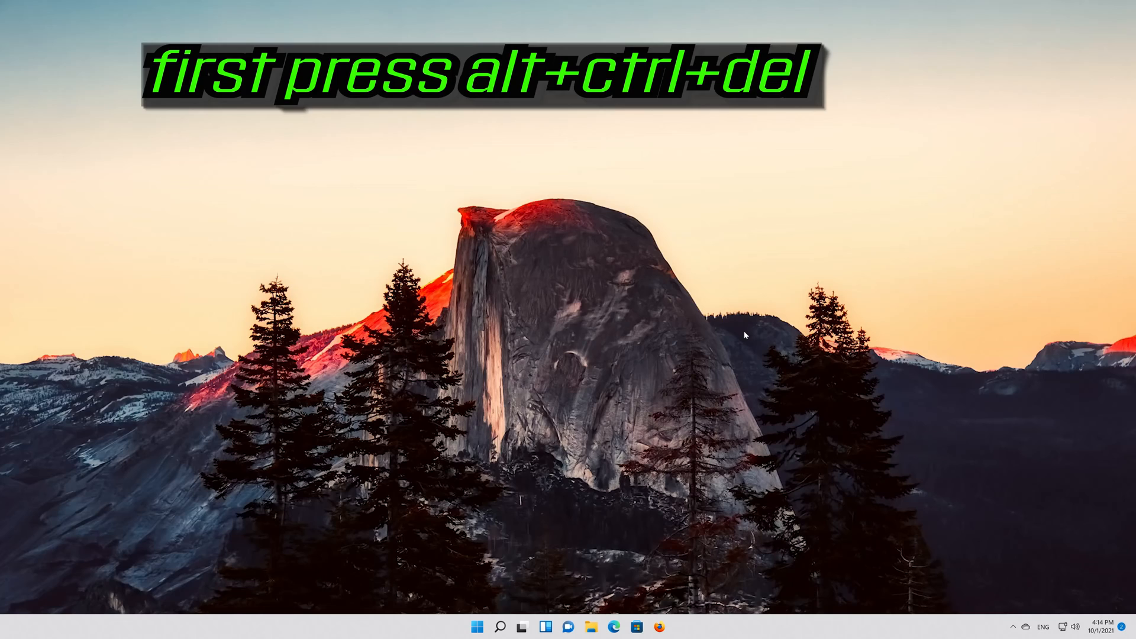
{"action": "key", "text": "ctrl+alt+delete"}
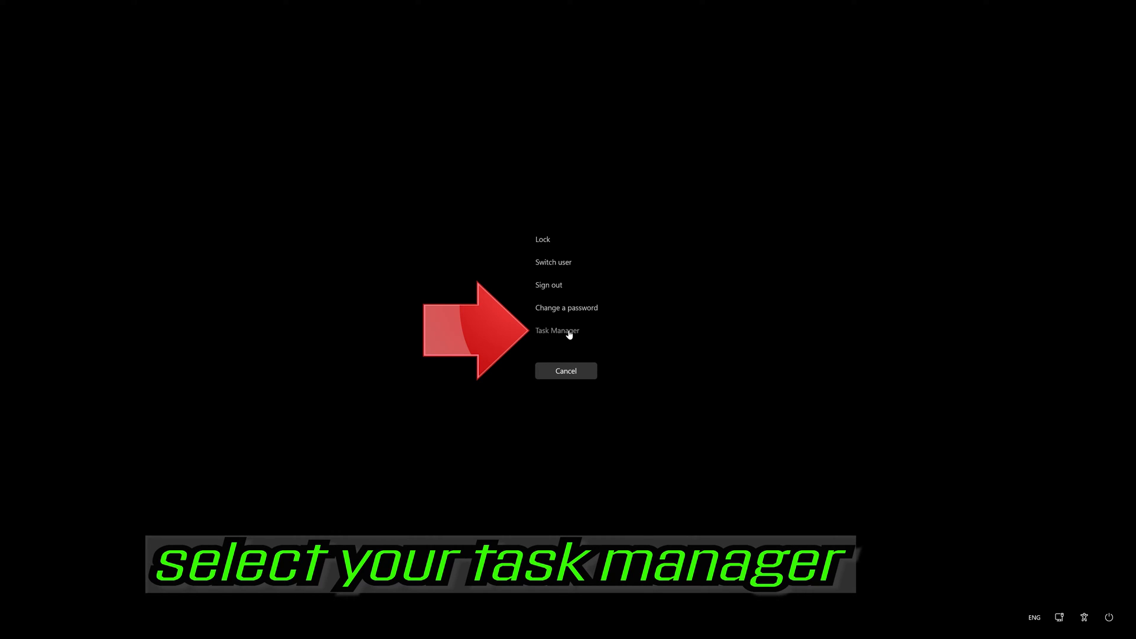
Open Task Manager, find Windows Explorer in the process list and show its actions.
{"action": "left_click", "coordinate": [557, 331]}
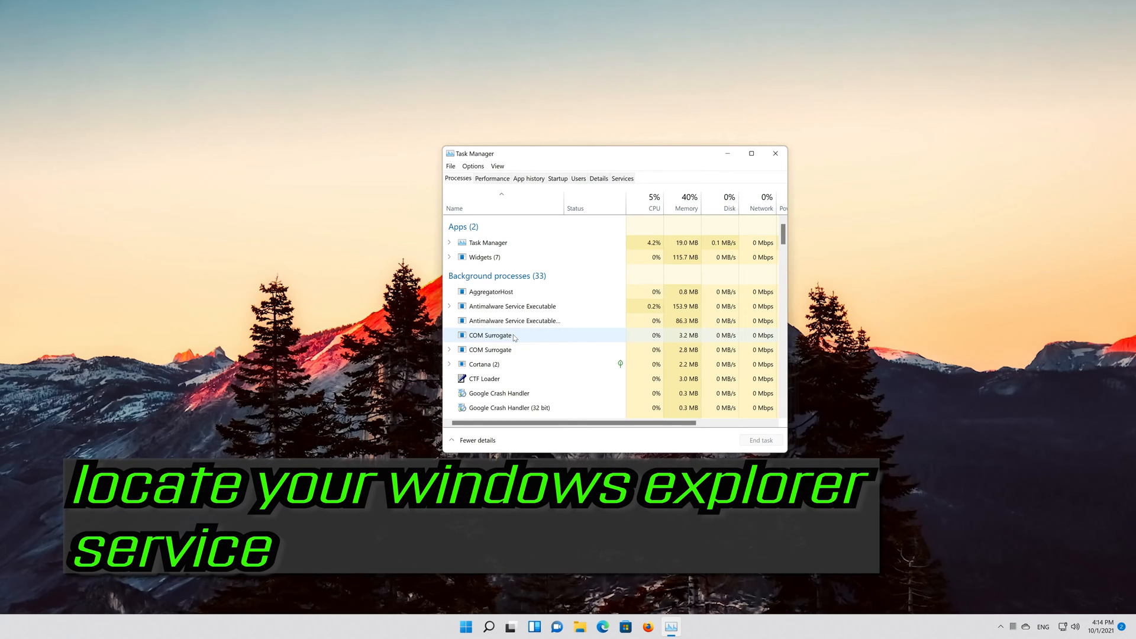
{"action": "scroll", "scroll_direction": "down", "scroll_amount": 3}
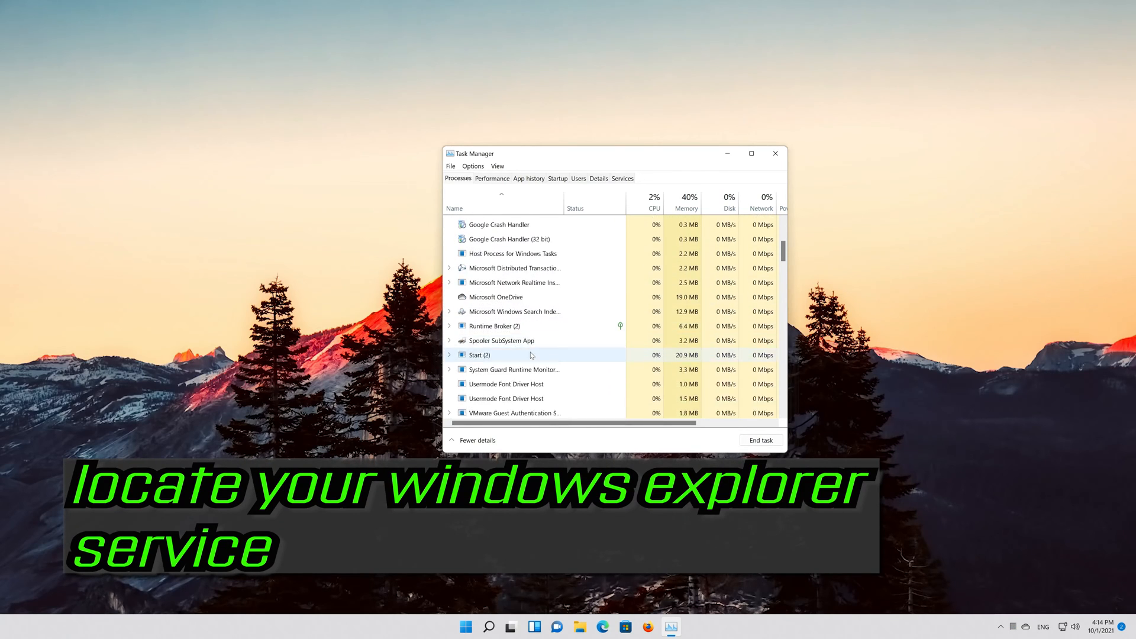
{"action": "scroll", "scroll_direction": "down", "scroll_amount": 3}
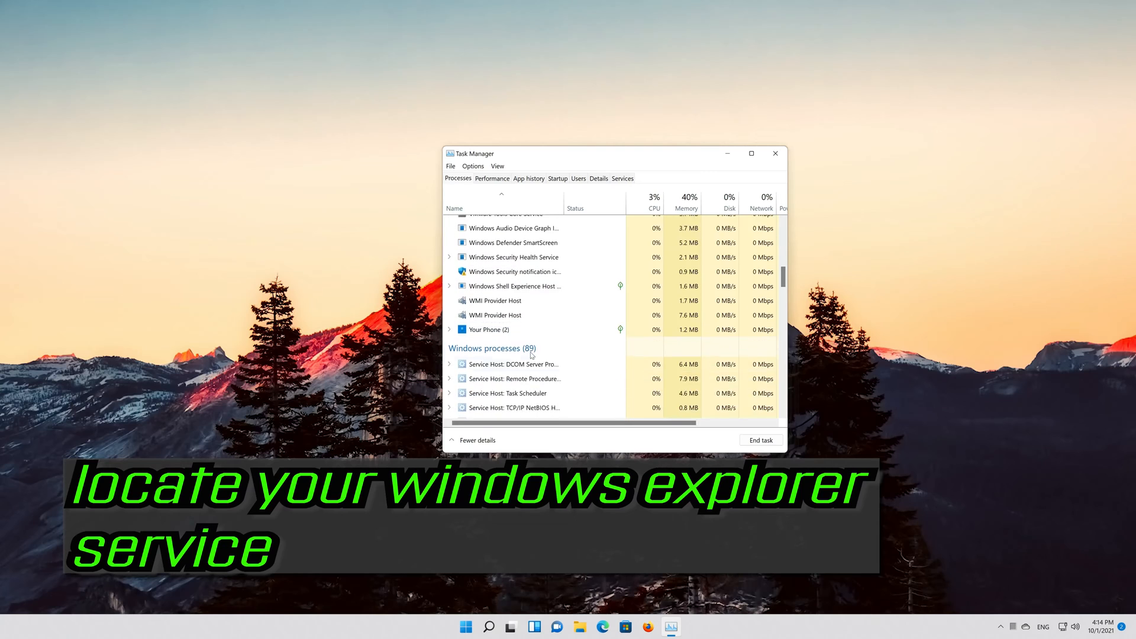
{"action": "scroll", "scroll_direction": "down", "scroll_amount": 3}
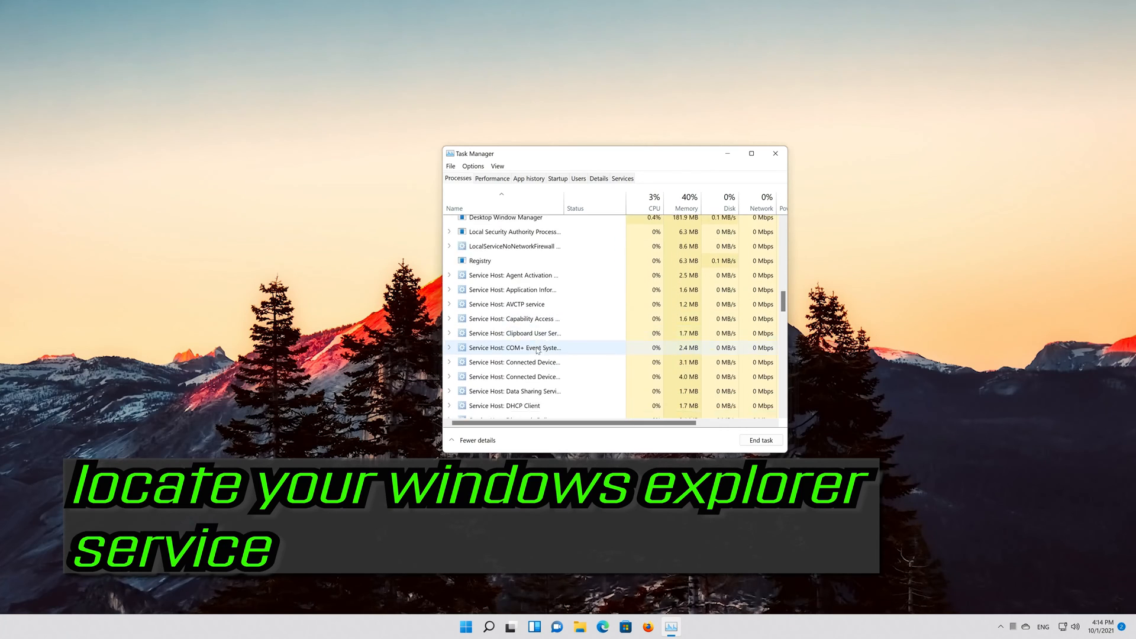
{"action": "scroll", "scroll_direction": "down", "scroll_amount": 3}
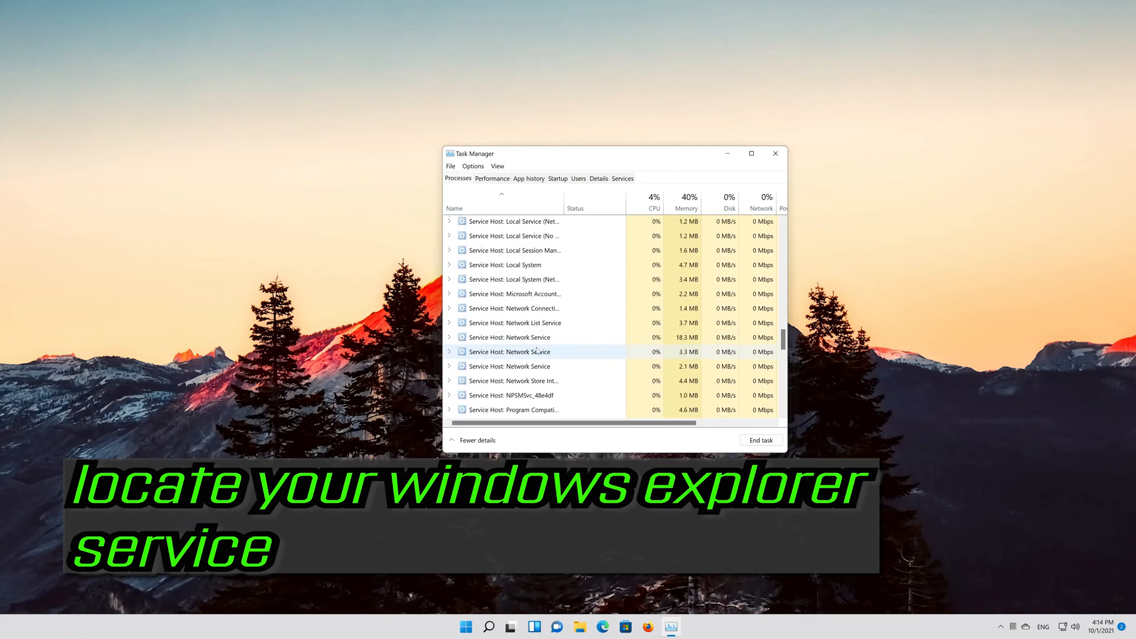
{"action": "scroll", "scroll_direction": "down", "scroll_amount": 3}
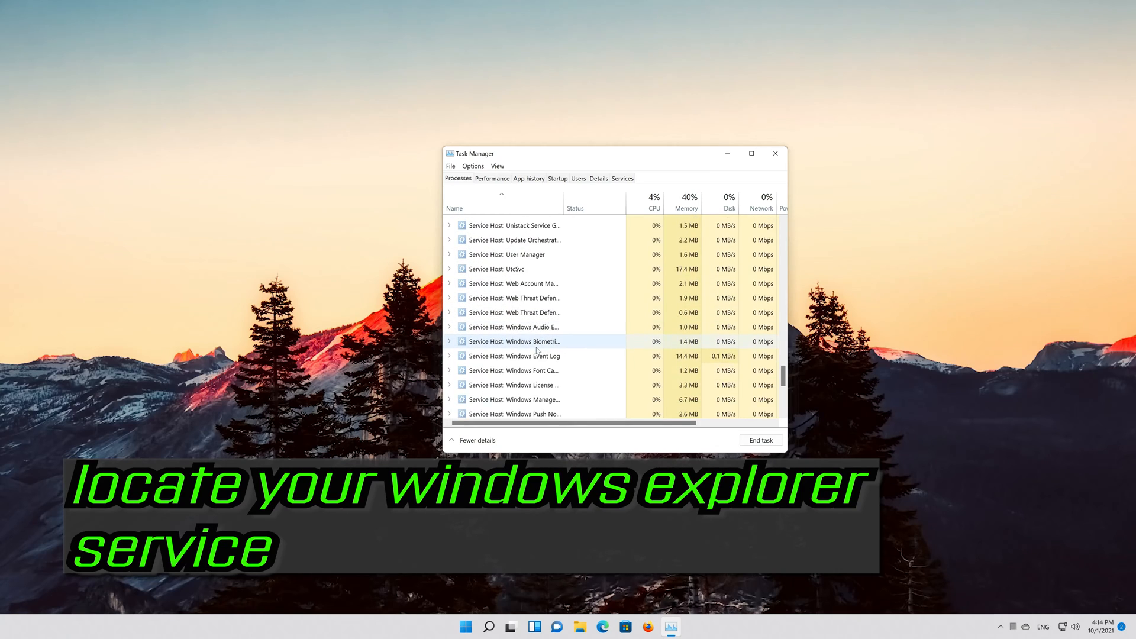
{"action": "scroll", "scroll_direction": "down", "scroll_amount": 3}
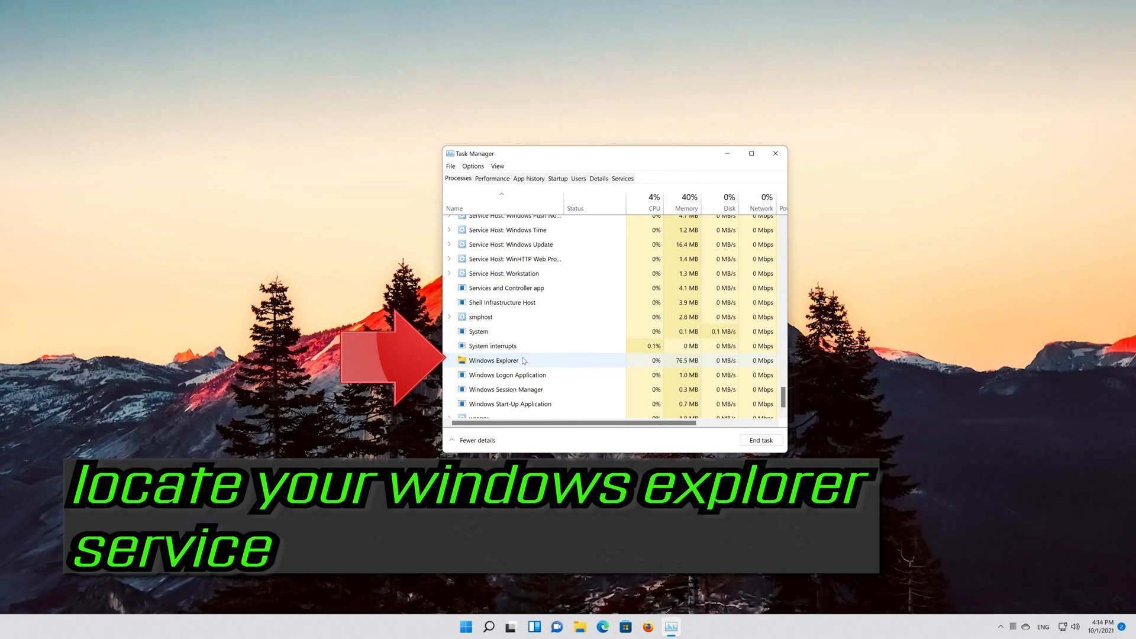
{"action": "left_click", "coordinate": [493, 360]}
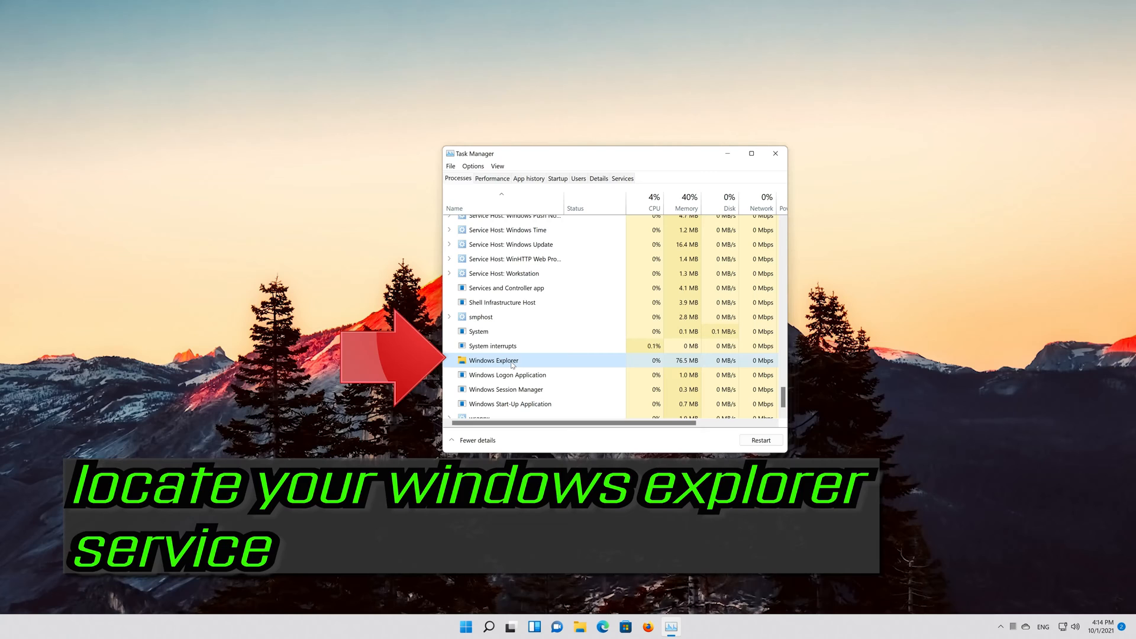
{"action": "right_click", "coordinate": [493, 360]}
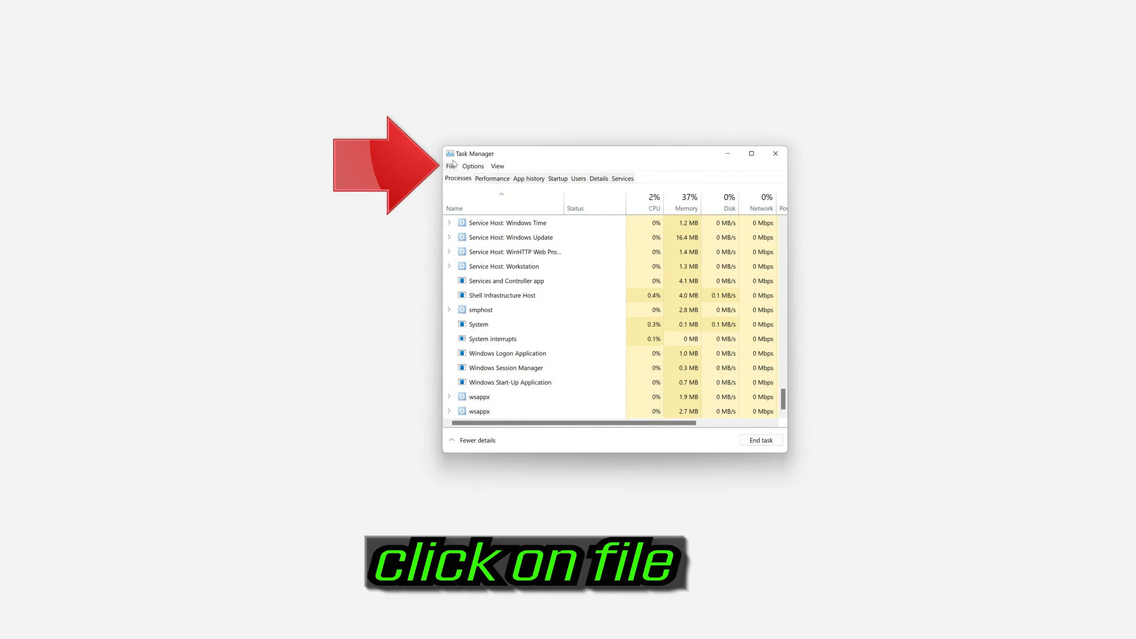
Run explorer.exe as a new task from Task Manager's File menu.
{"action": "left_click", "coordinate": [450, 166]}
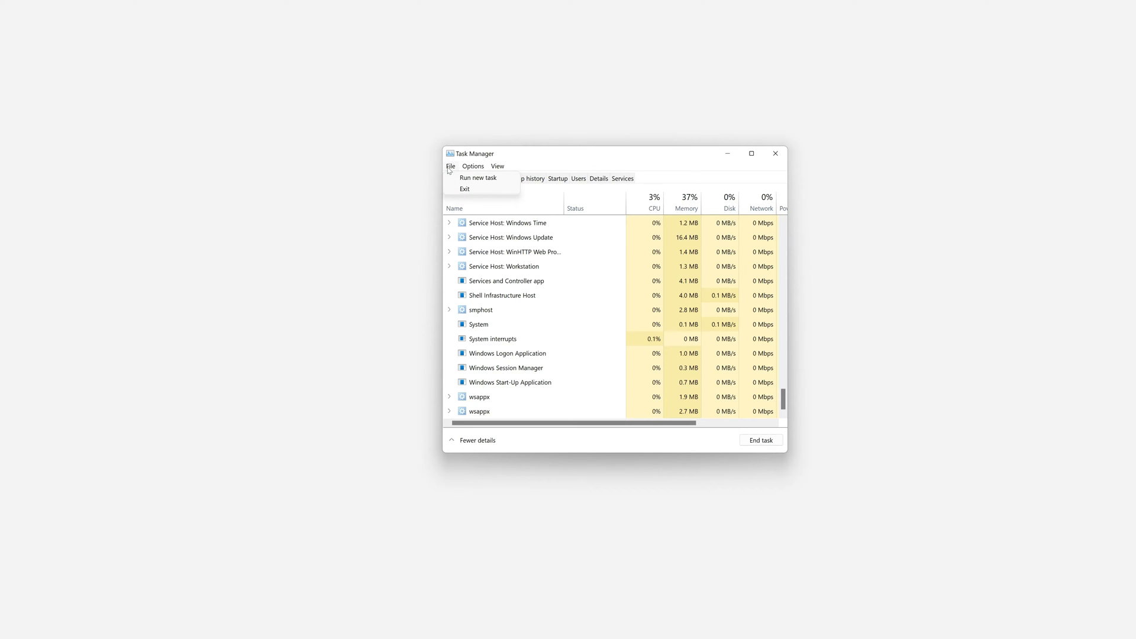
{"action": "mouse_move", "coordinate": [478, 181]}
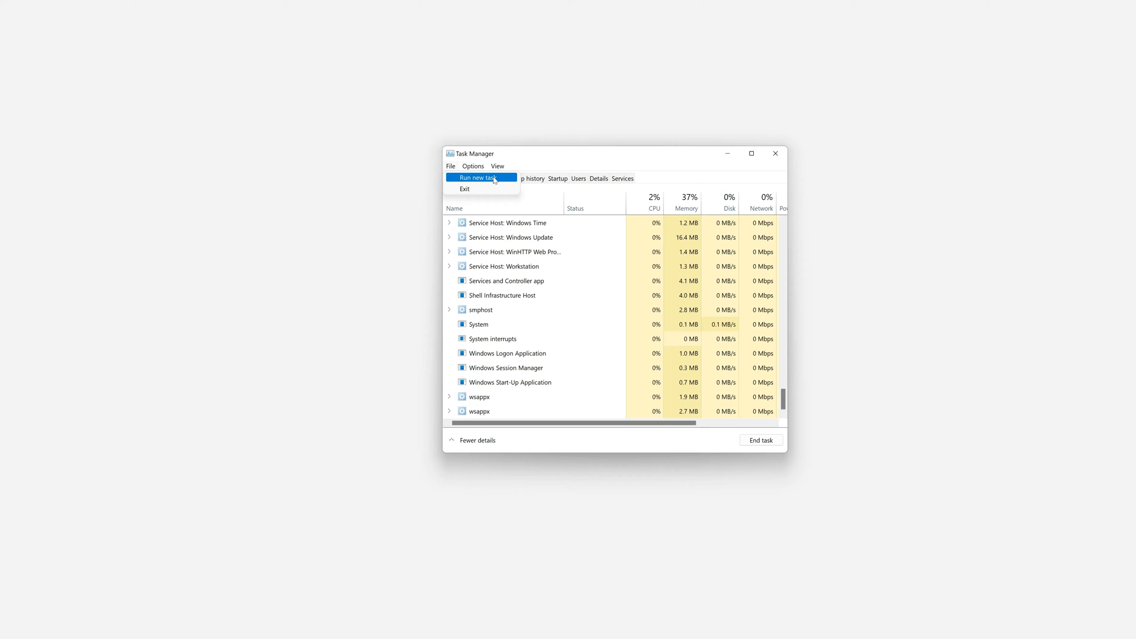
{"action": "left_click", "coordinate": [478, 177]}
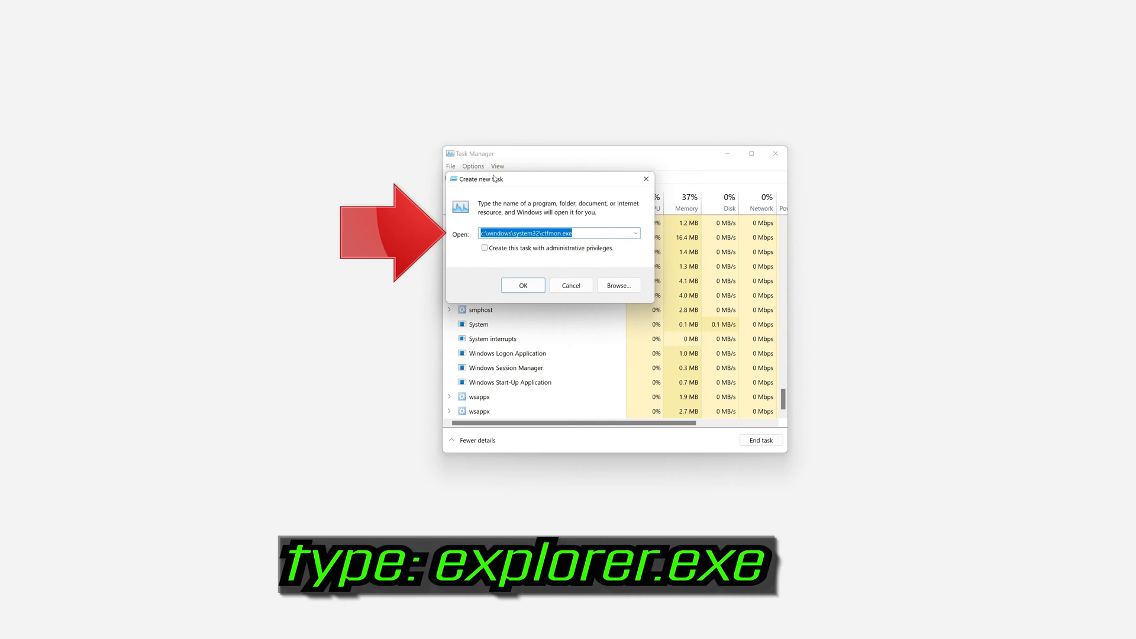
{"action": "type", "text": "e"}
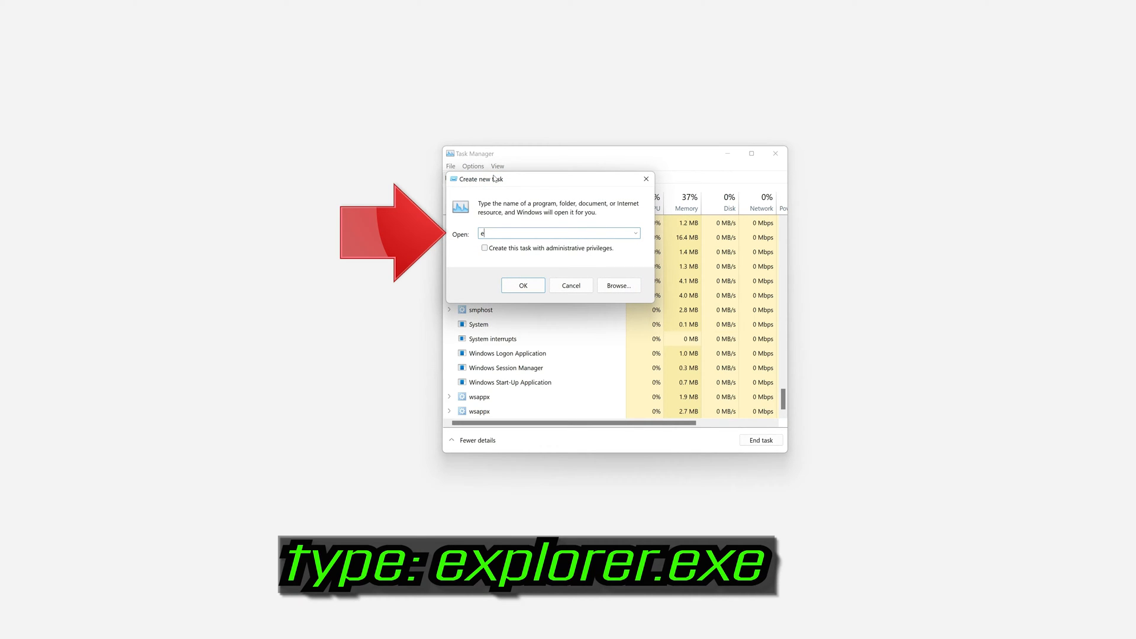
{"action": "type", "text": "xplore"}
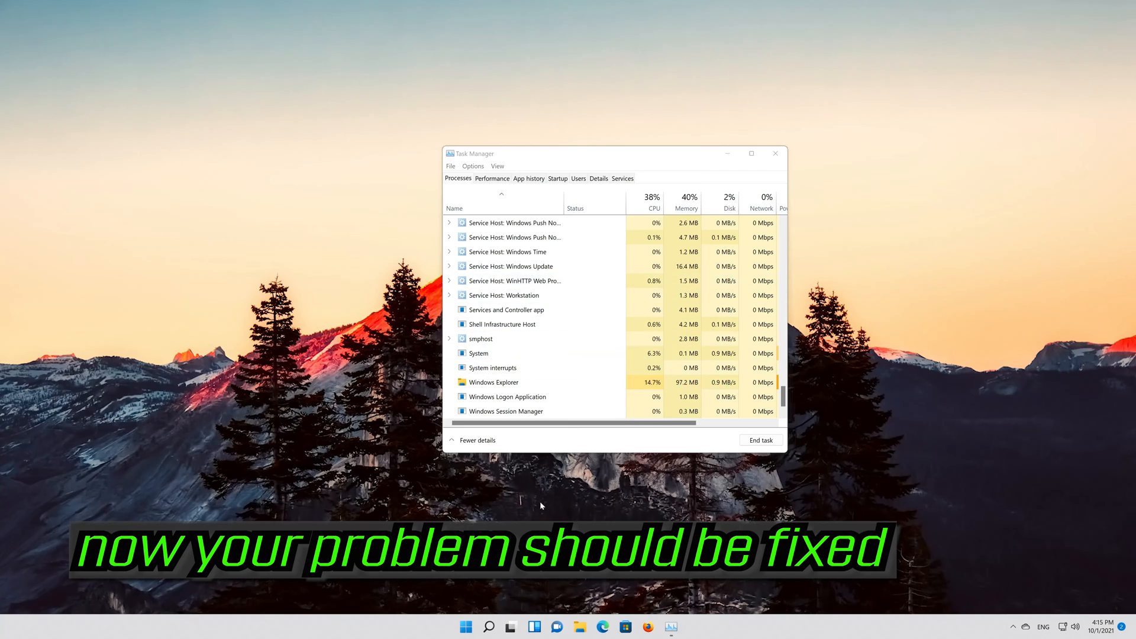
Choose Task Manager on the security options screen.
{"action": "left_click", "coordinate": [467, 626]}
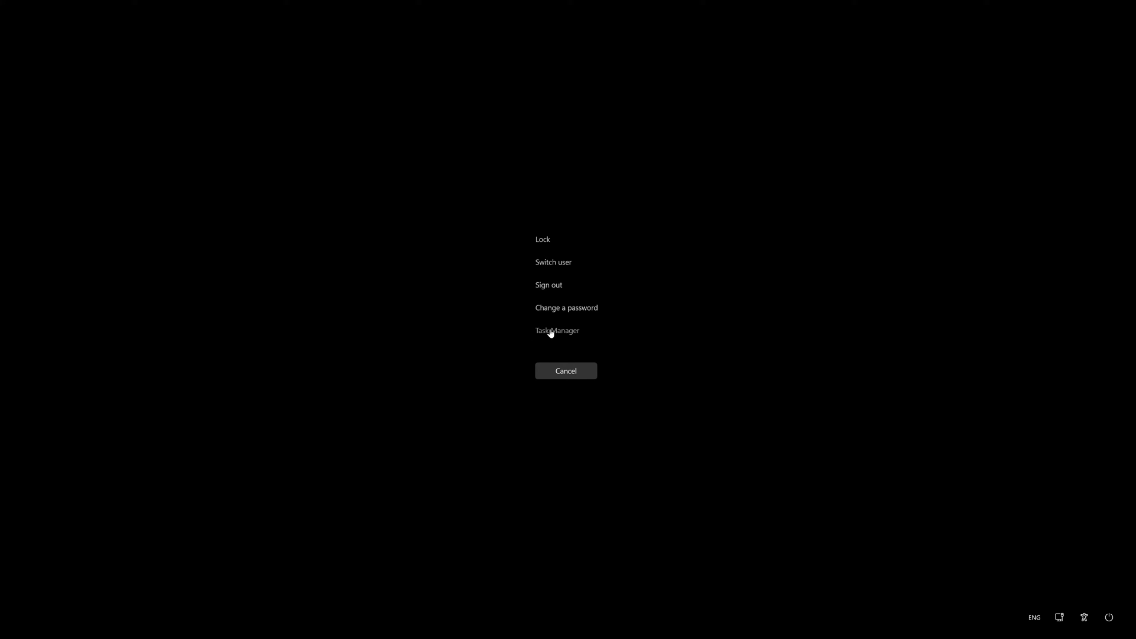
{"action": "left_click", "coordinate": [557, 330]}
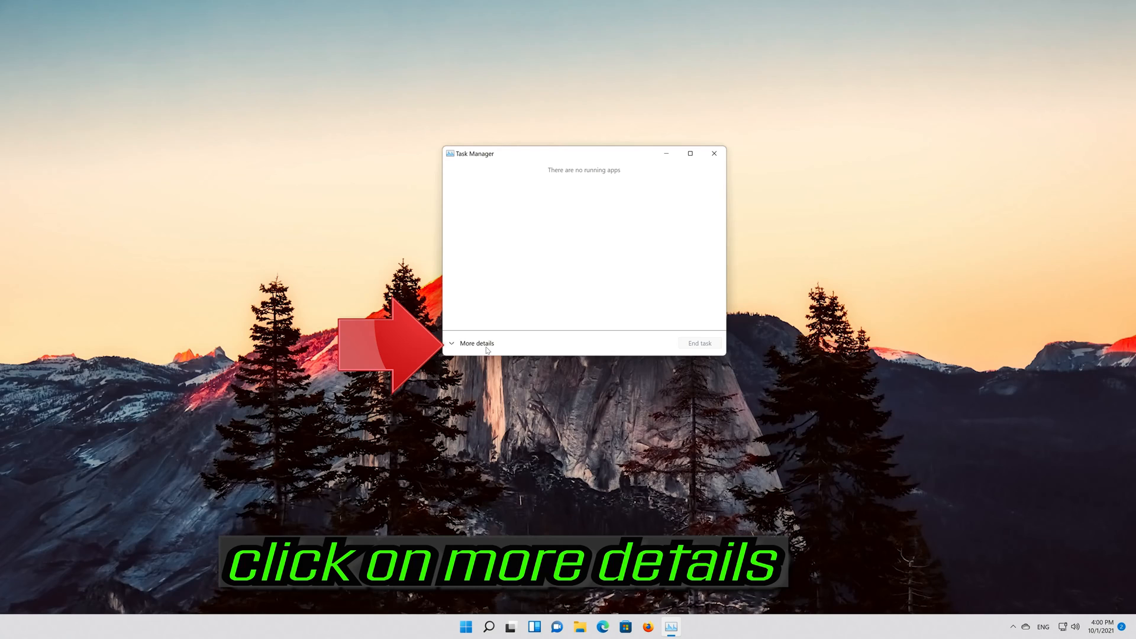
Expand Task Manager details and run PowerShell as a new task with administrative privileges.
{"action": "left_click", "coordinate": [476, 344]}
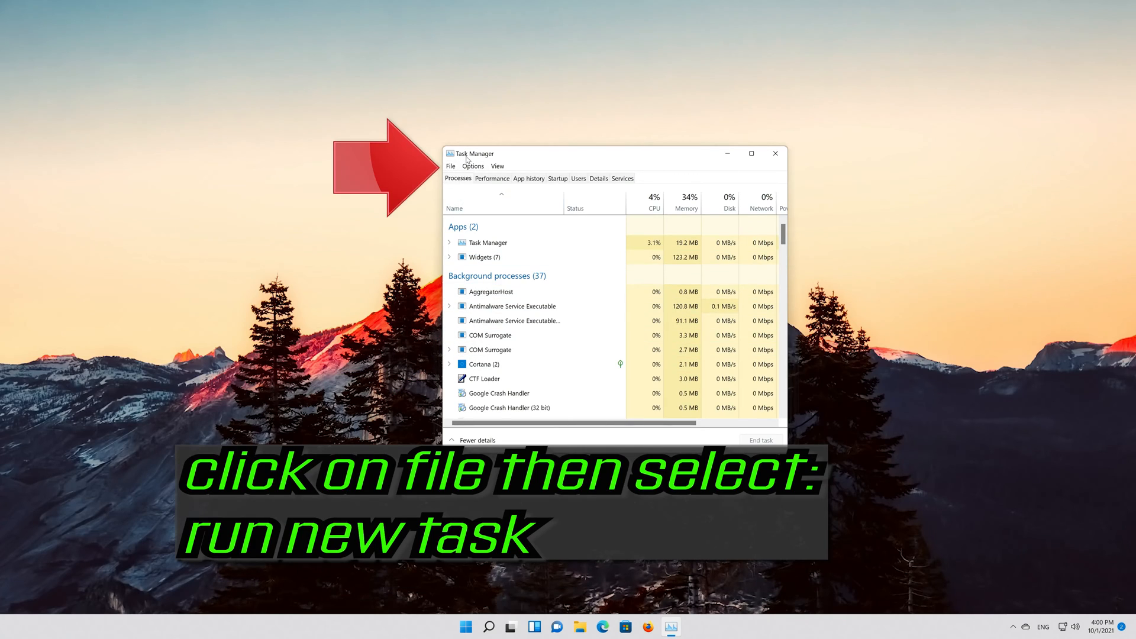
{"action": "left_click", "coordinate": [450, 166]}
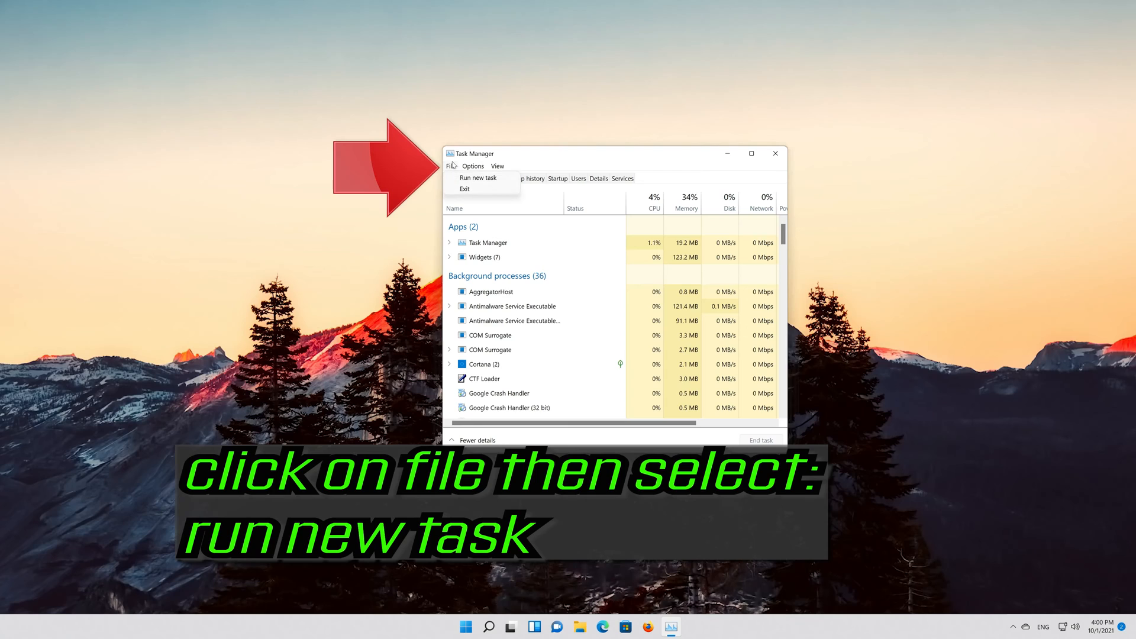
{"action": "mouse_move", "coordinate": [479, 178]}
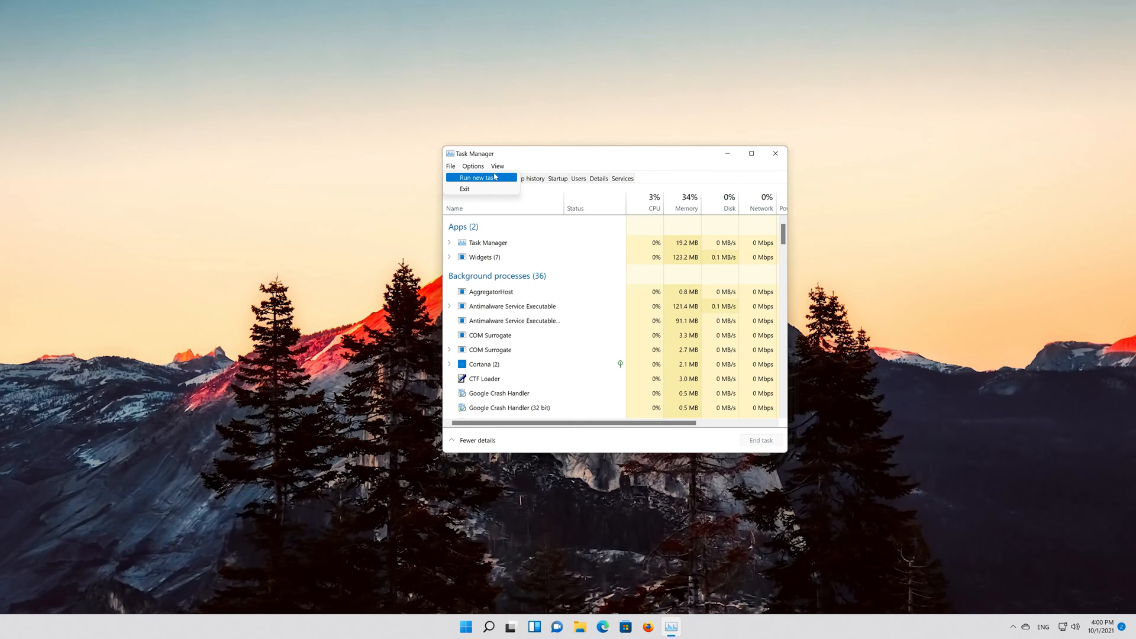
{"action": "left_click", "coordinate": [478, 178]}
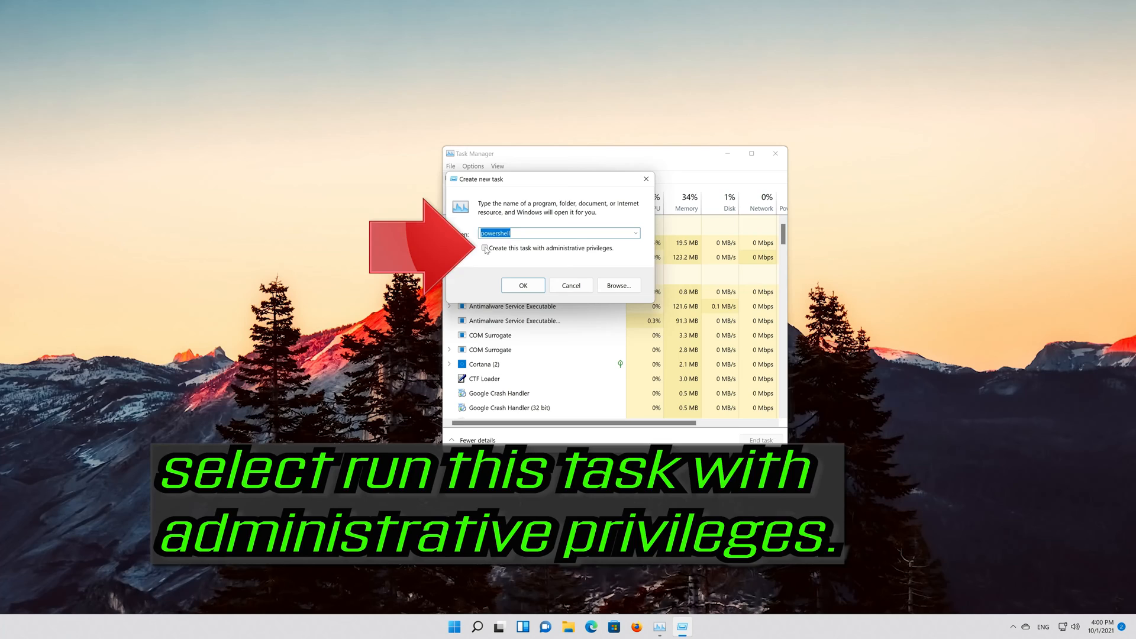
{"action": "left_click", "coordinate": [485, 248]}
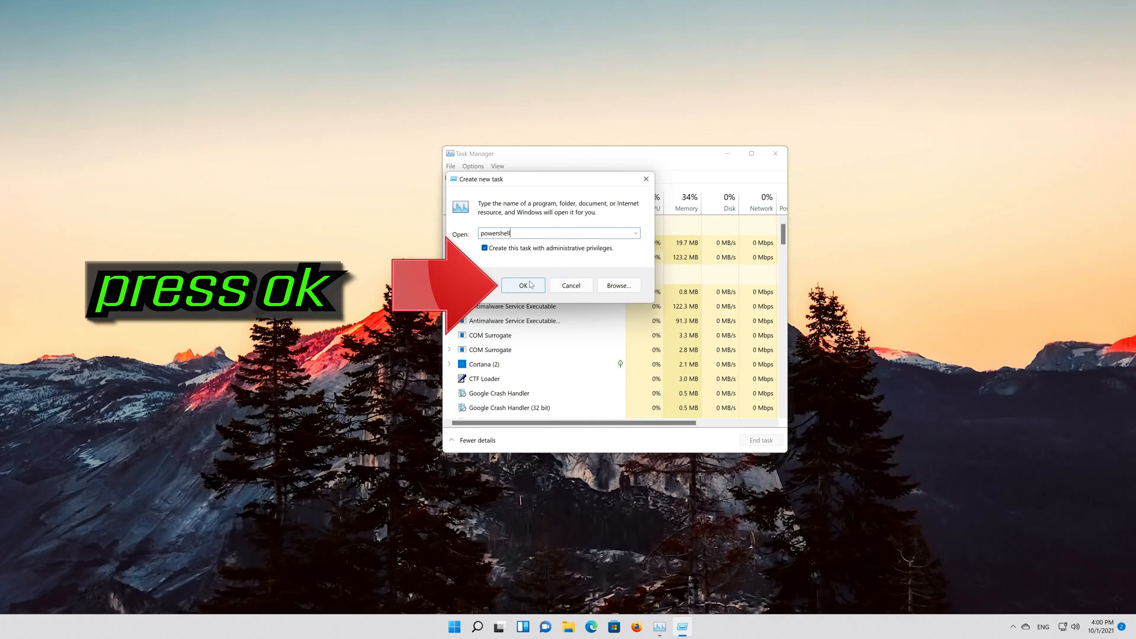
{"action": "left_click", "coordinate": [523, 285]}
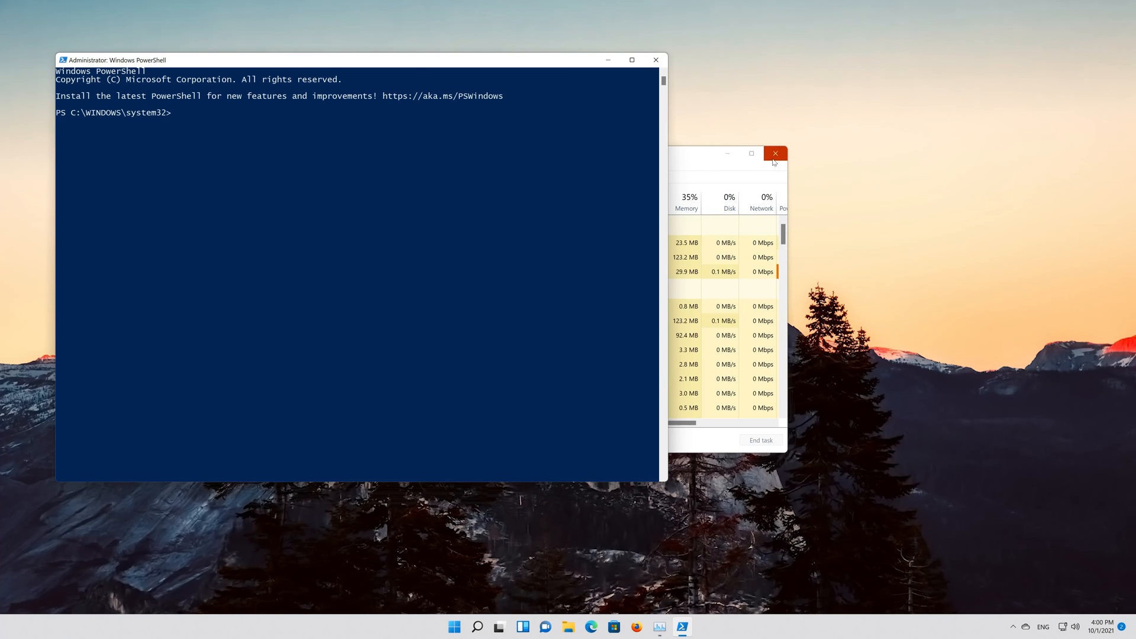
Close Task Manager and run sfc /scannow in the admin PowerShell window.
{"action": "left_click", "coordinate": [776, 153]}
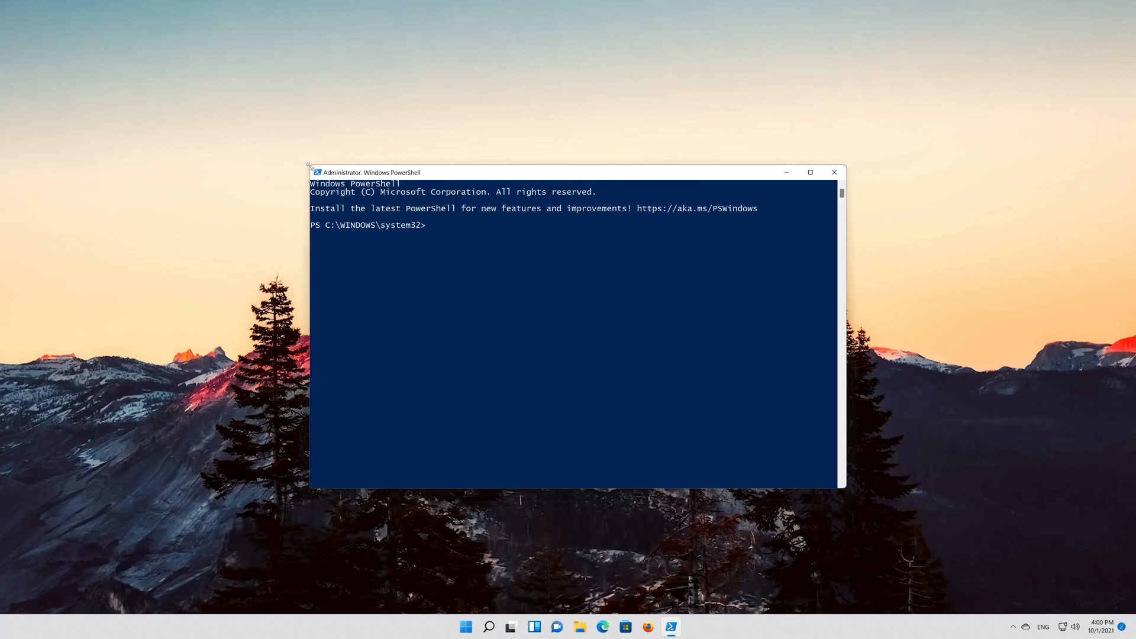
{"action": "type", "text": "s"}
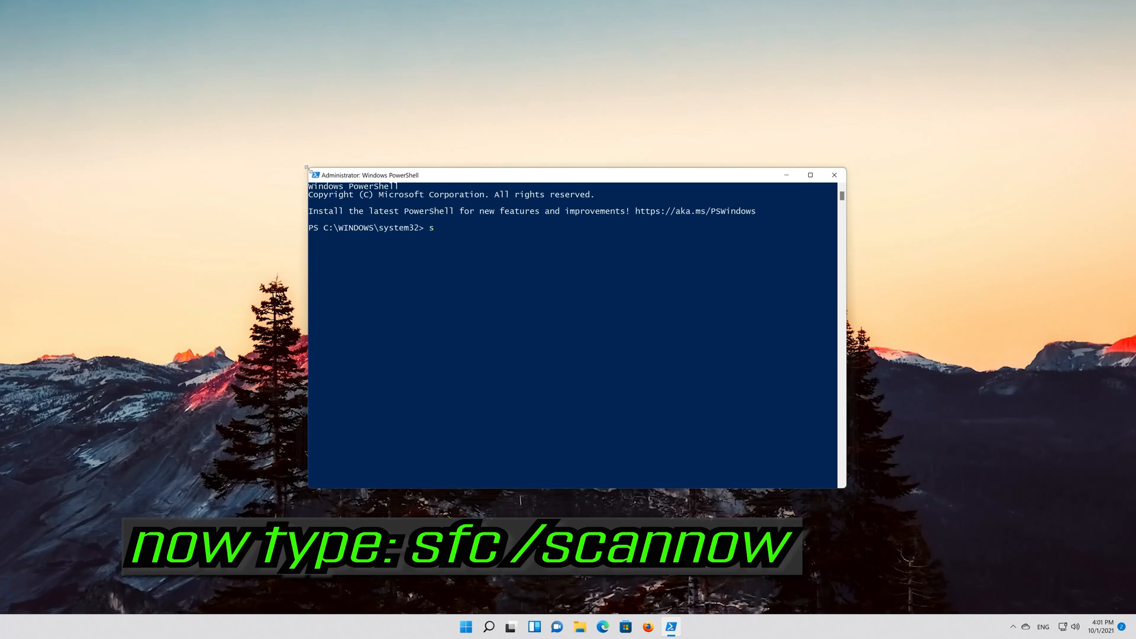
{"action": "type", "text": "fc"}
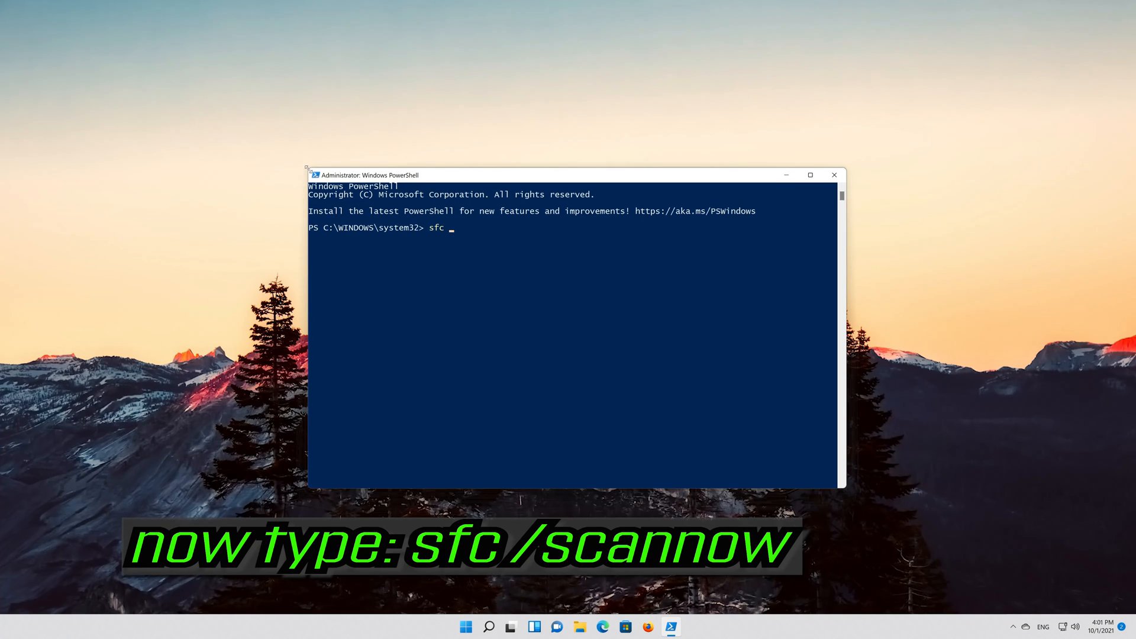
{"action": "type", "text": "/s"}
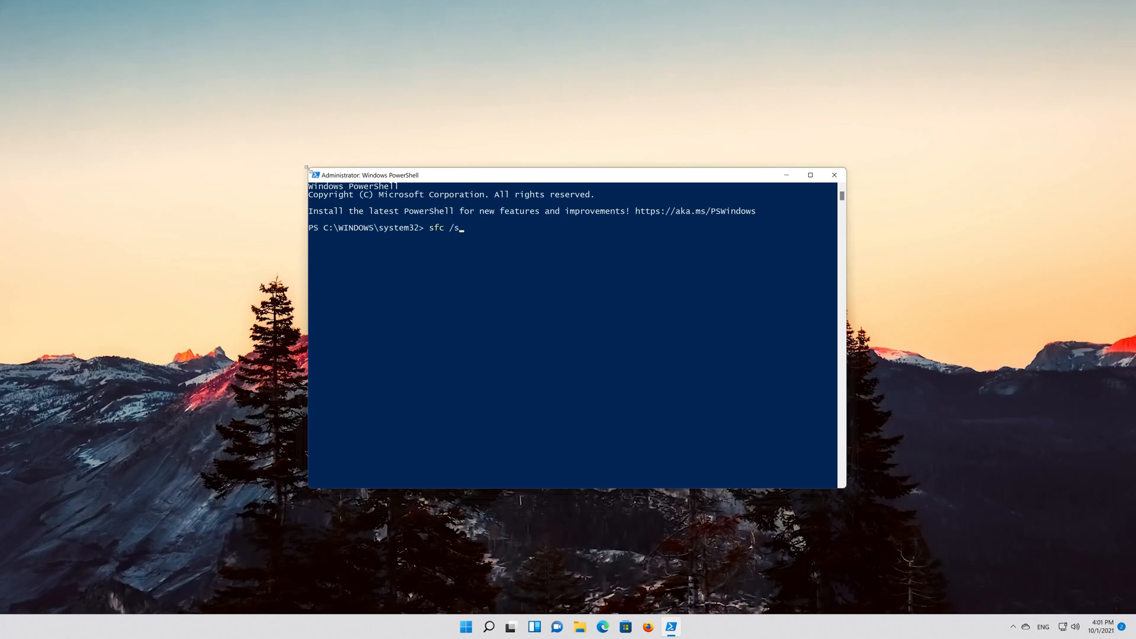
{"action": "type", "text": "cannow"}
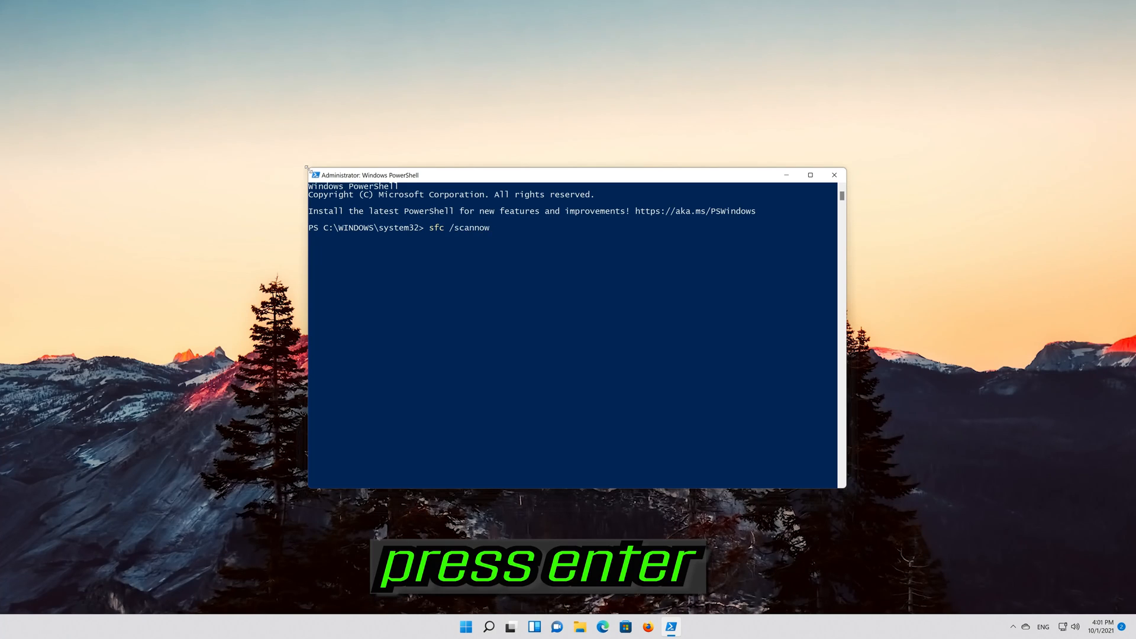
{"action": "key", "text": "Enter"}
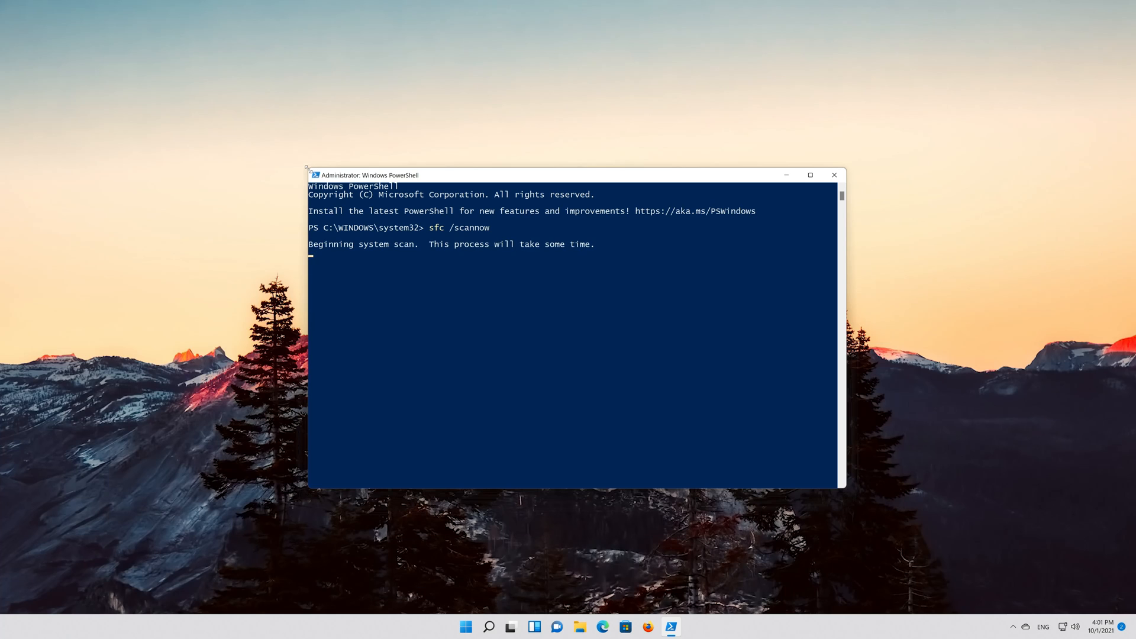